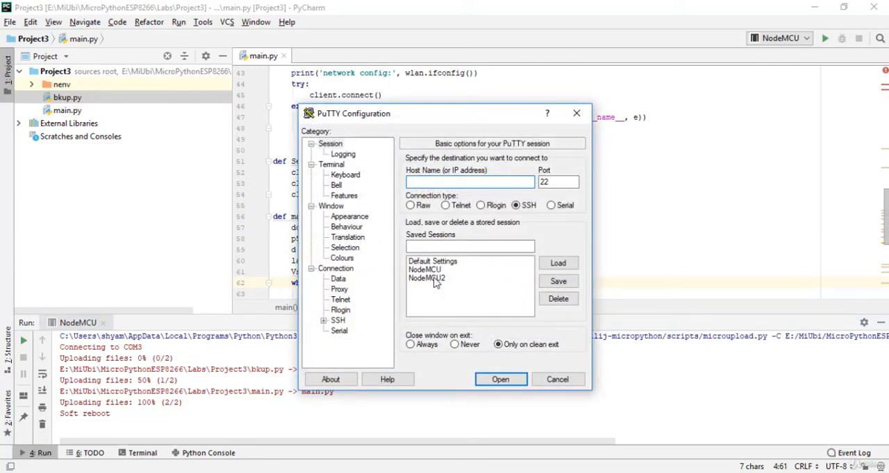
Launch the saved NodeMCU2 session to open the COM3 serial terminal
left_click(501, 380)
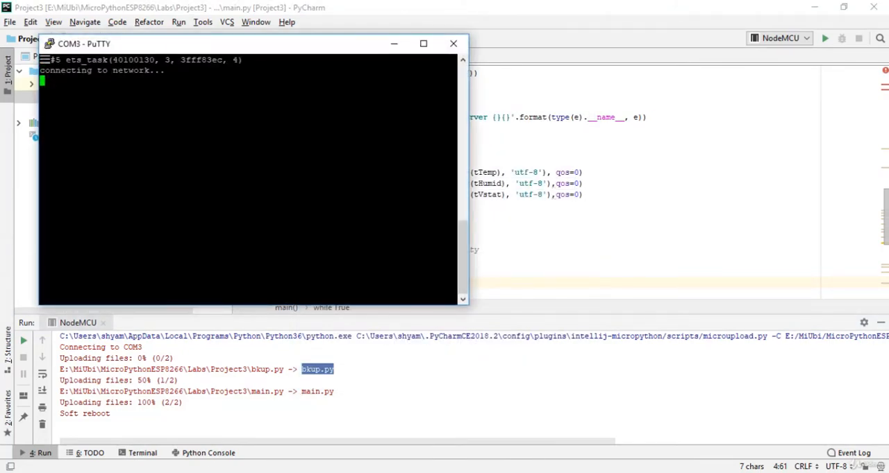
left_click_drag(83, 43, 232, 151)
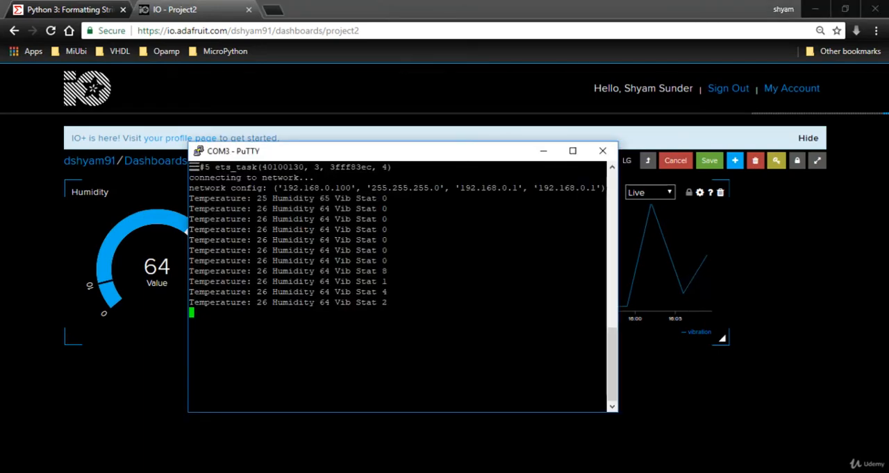
mouse_move(578, 439)
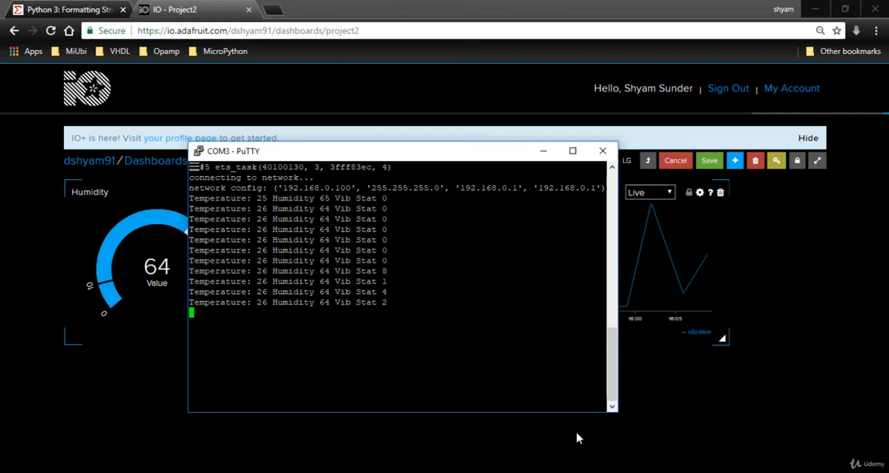
Bring the Adafruit IO Project2 dashboard in front of the PuTTY terminal
left_click(602, 151)
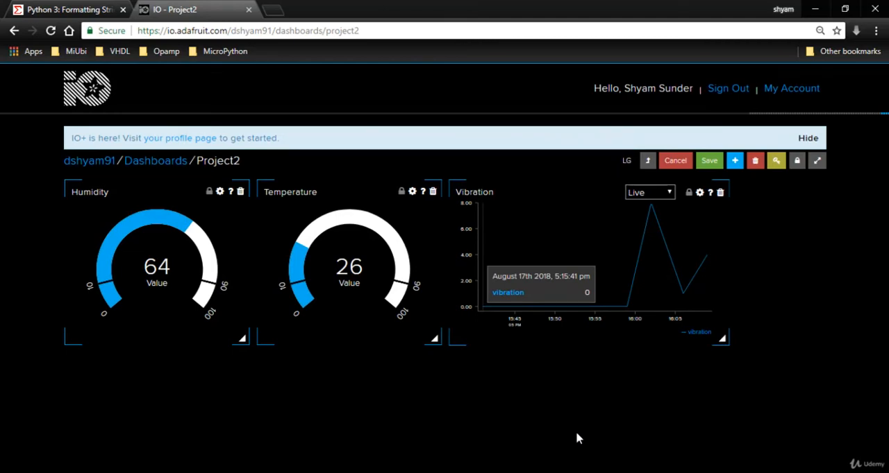
mouse_move(529, 392)
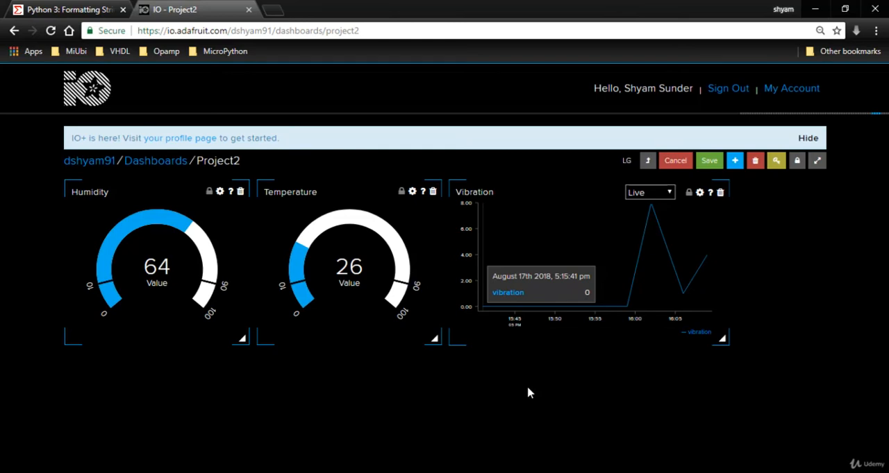
mouse_move(769, 254)
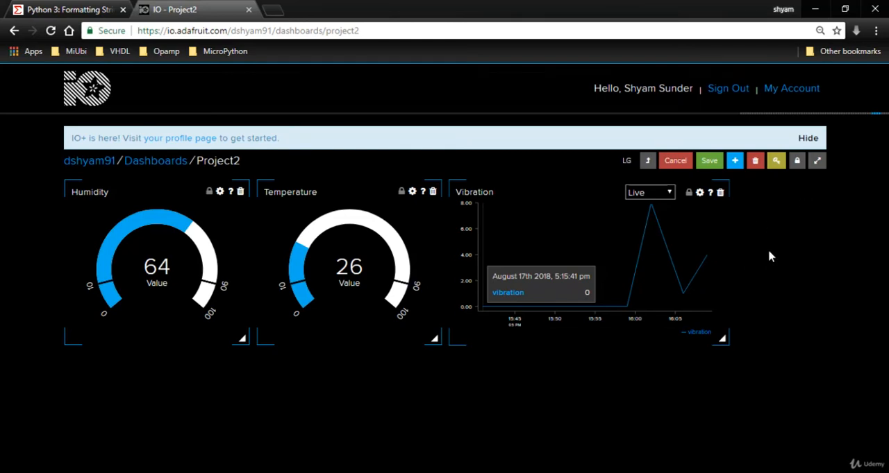